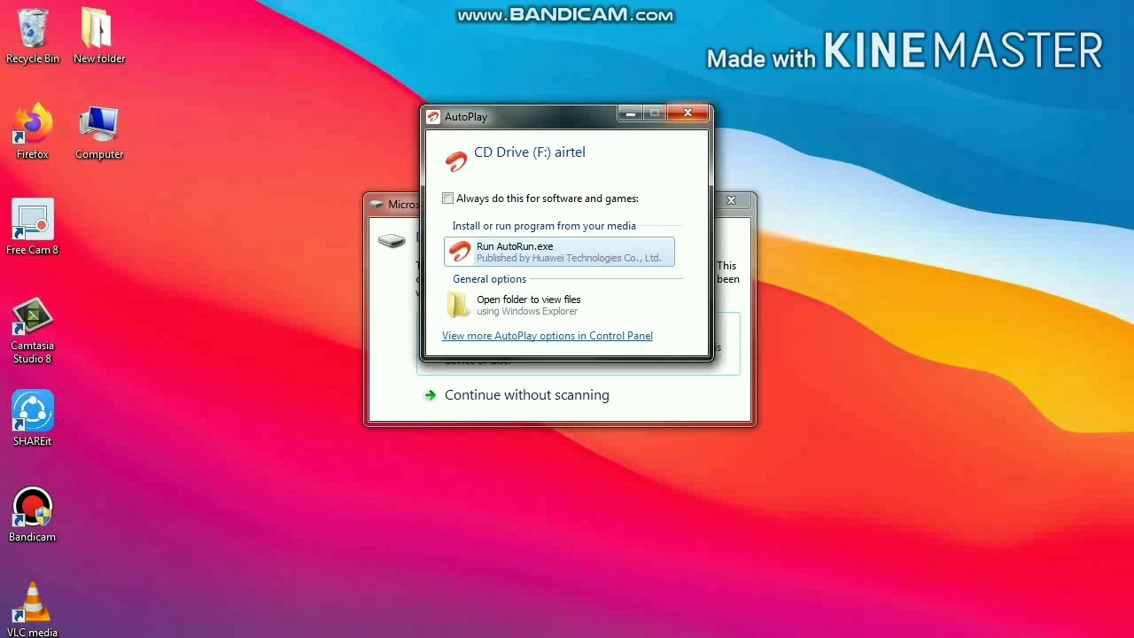
- Dismiss the AutoPlay and RECOVERY scan prompts, then launch airtel setup from CD Drive (F:)
left_click(694, 111)
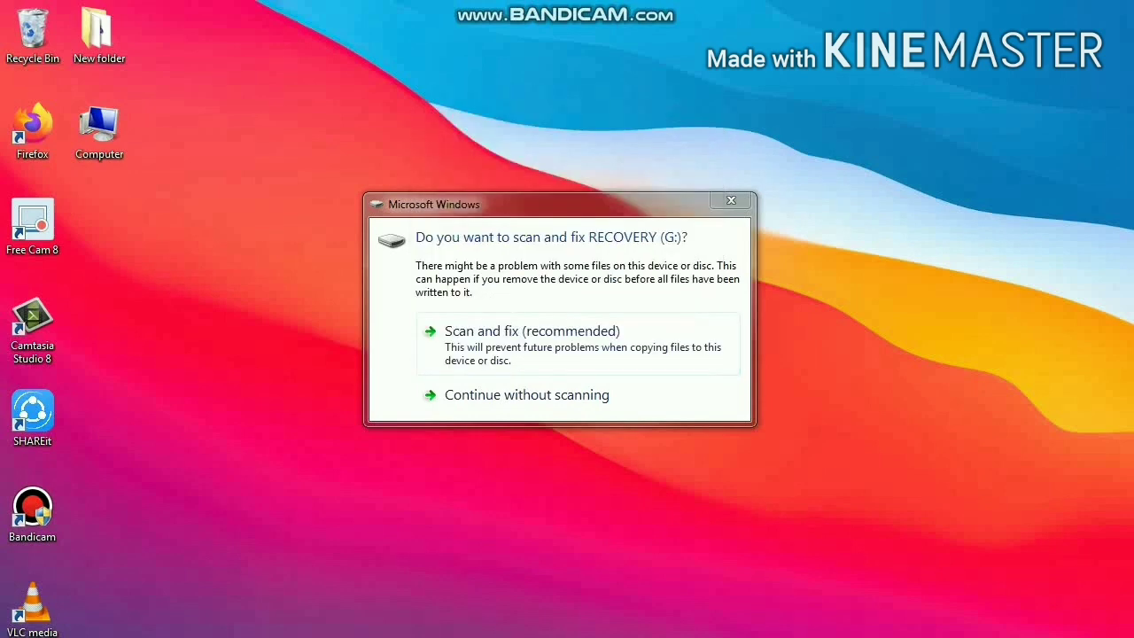
left_click(526, 393)
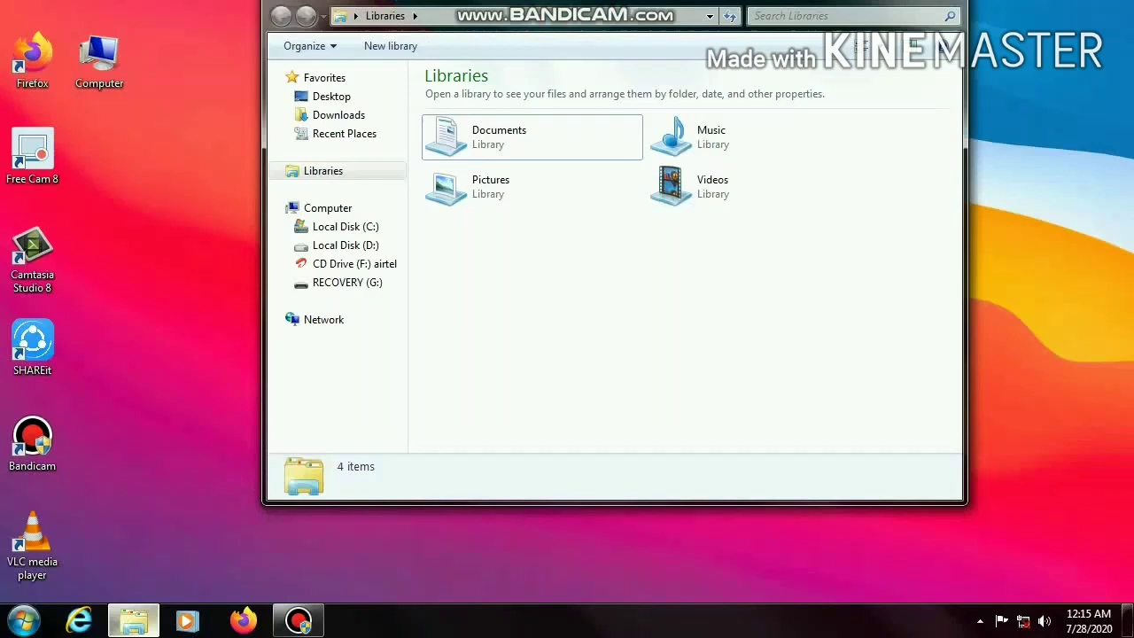
left_click(328, 207)
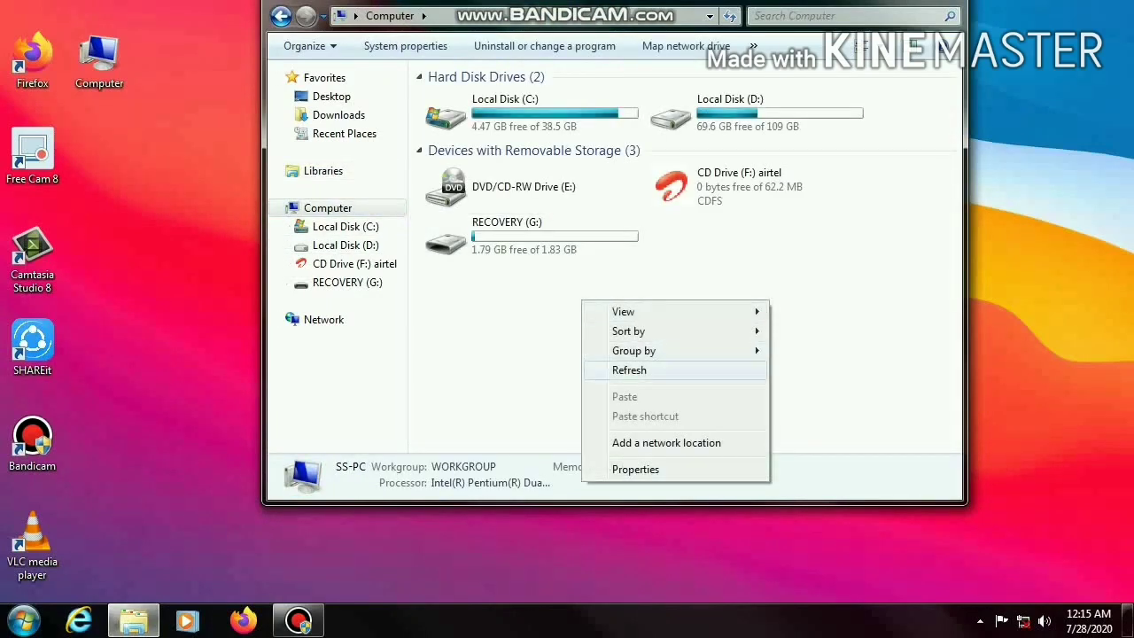
left_click(522, 233)
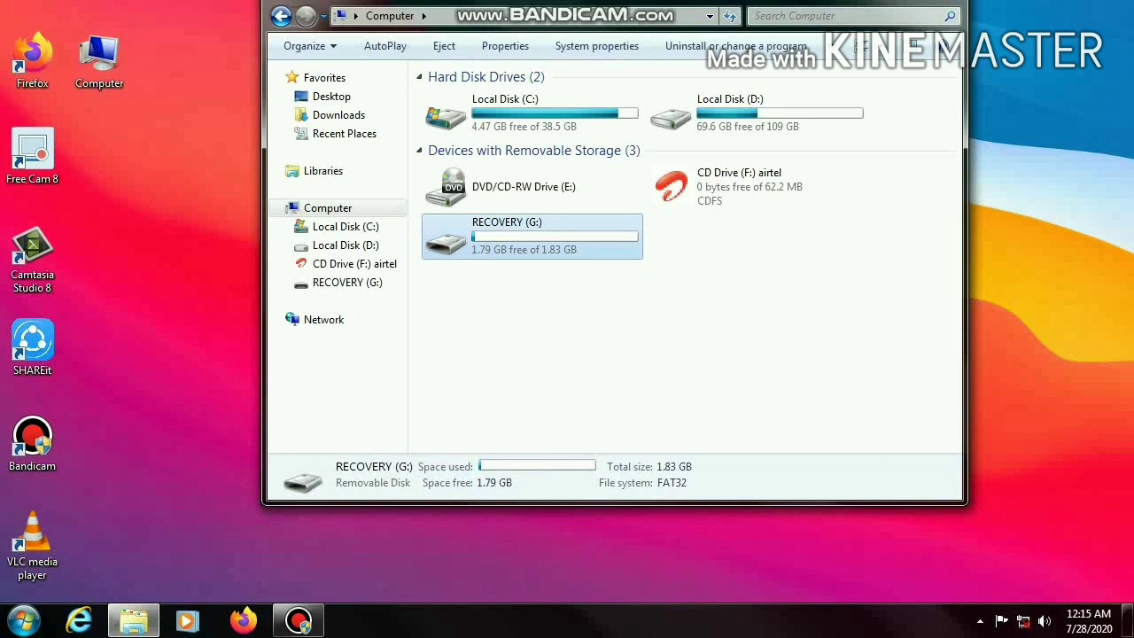
left_click(740, 186)
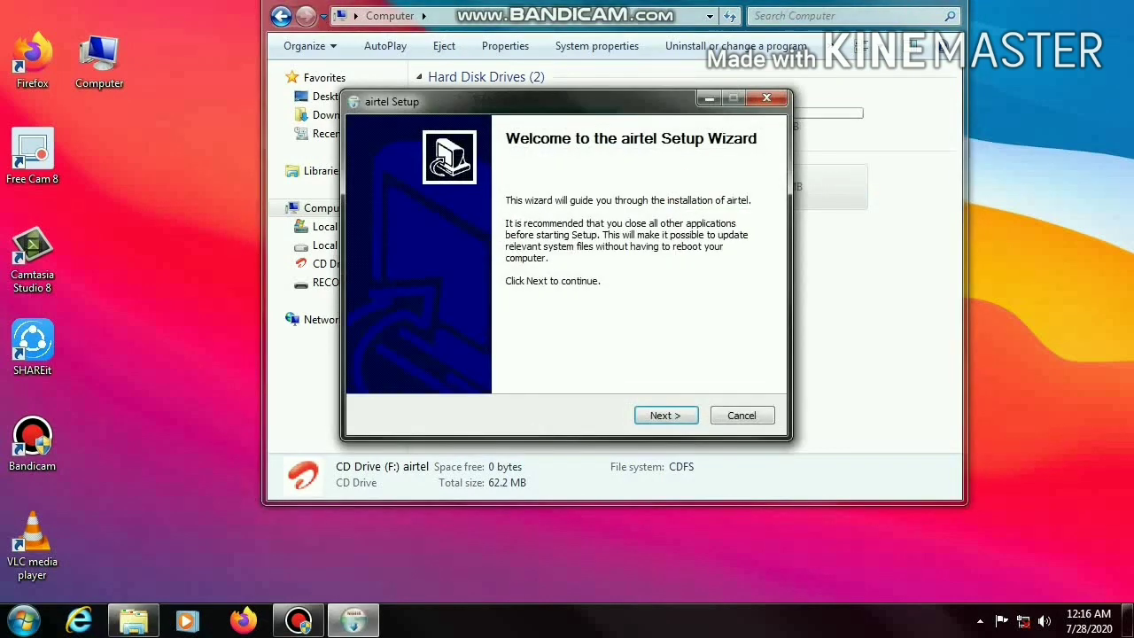
- Install airtel into the default Program Files folder through to the completion page
left_click(666, 414)
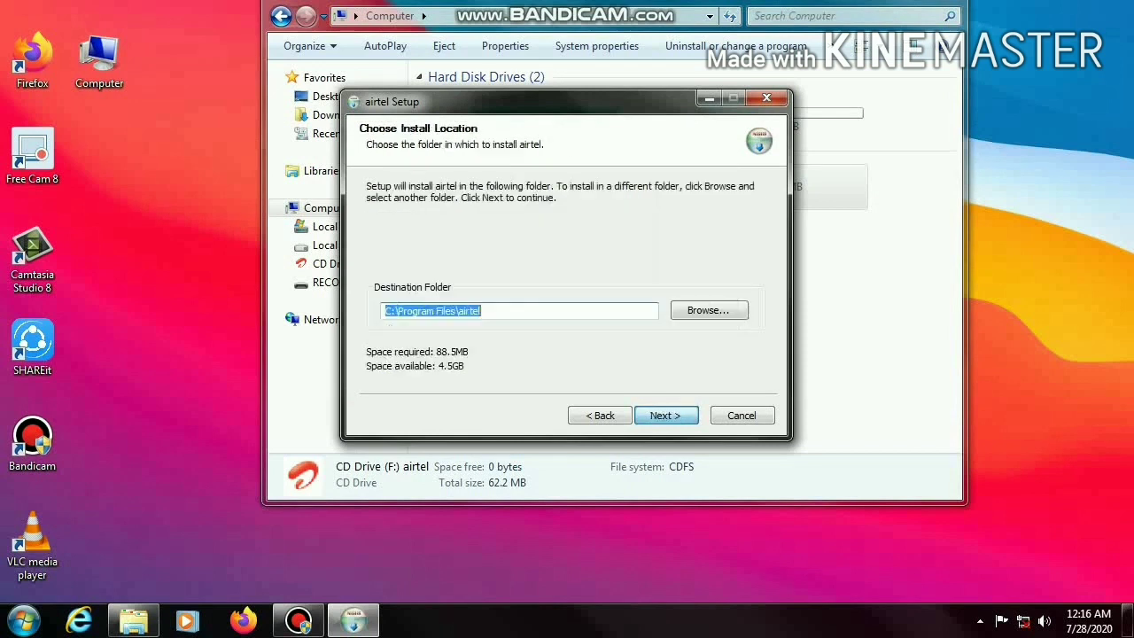
left_click(666, 415)
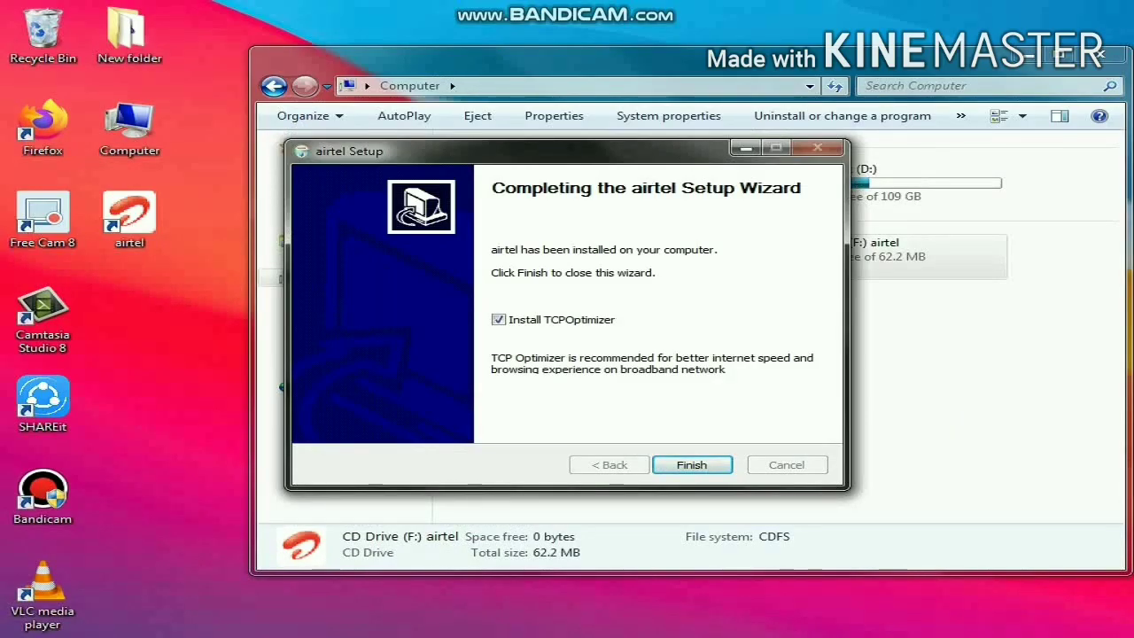
- Finish setup launching airtel, view the voice call dial pad, then exit airtel
left_click(691, 464)
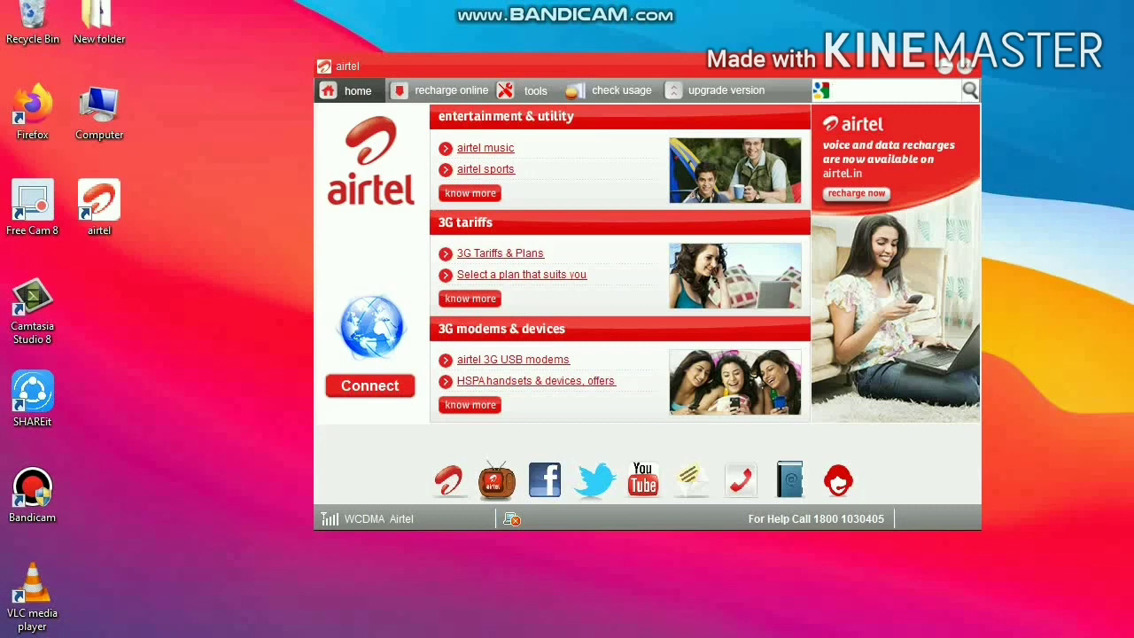
mouse_move(747, 478)
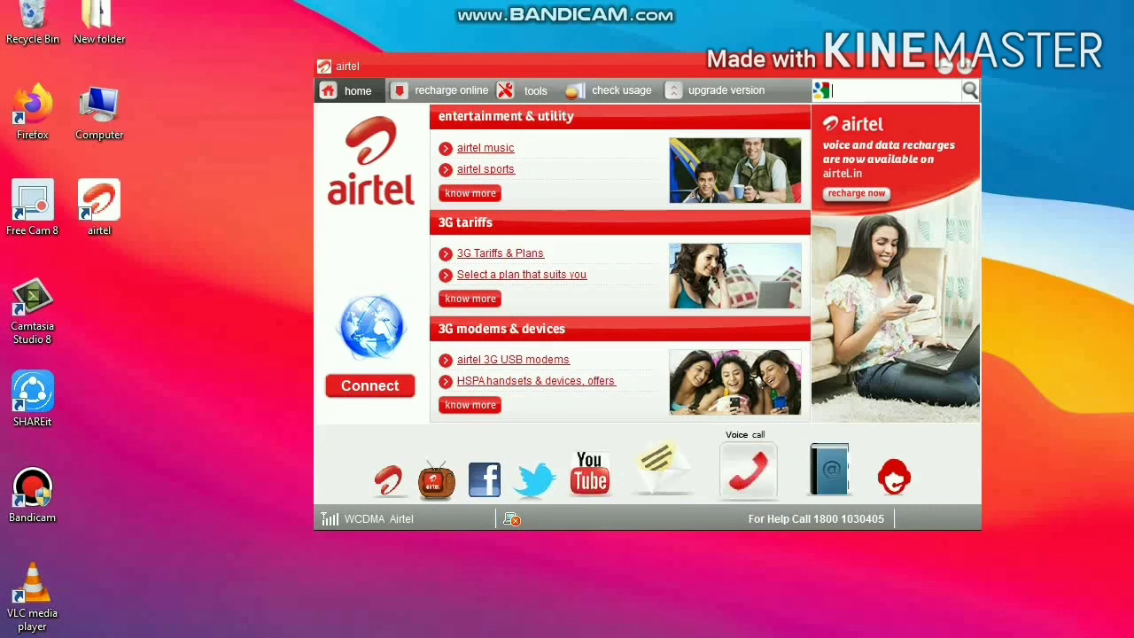
left_click(747, 471)
type("99956")
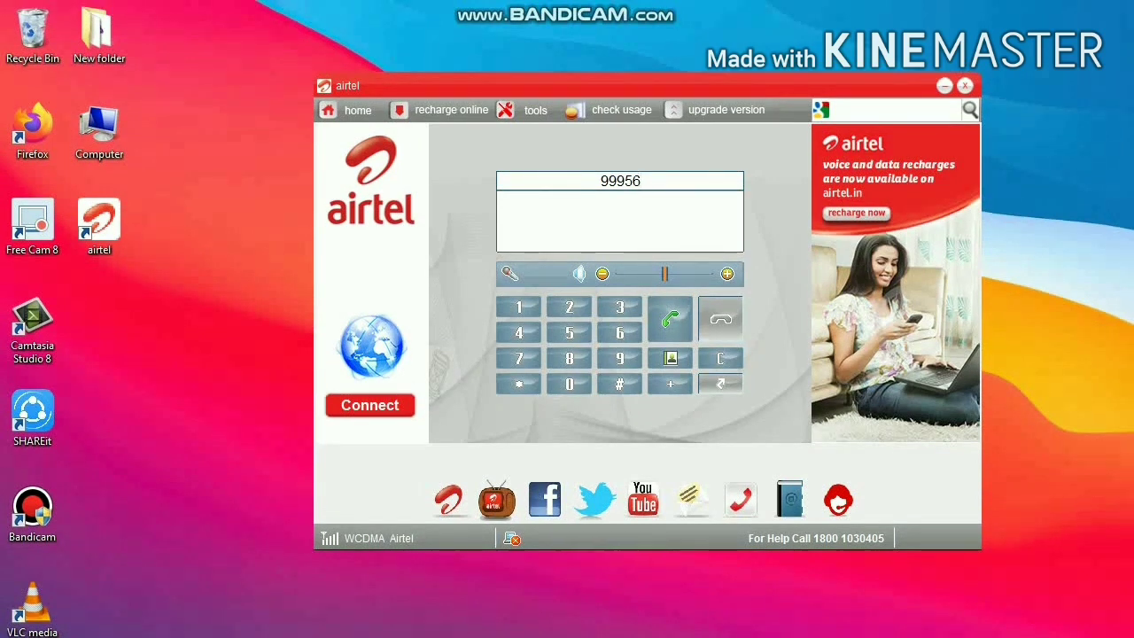
left_click(965, 85)
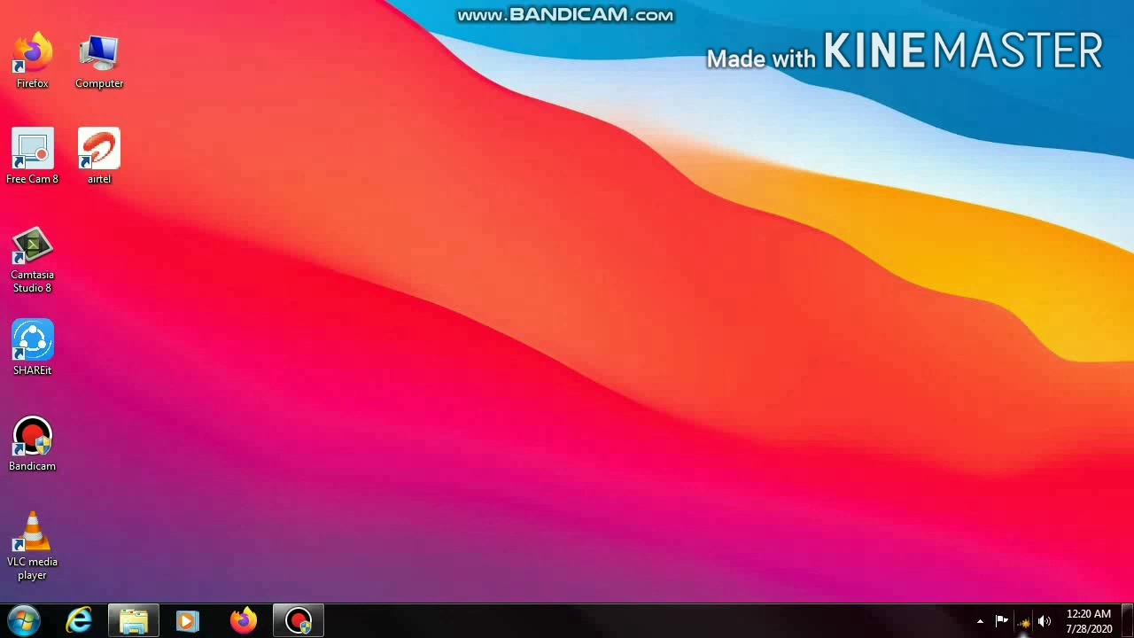
- Connect to airtel from the network tray, cancel once, then start connecting again
left_click(1018, 620)
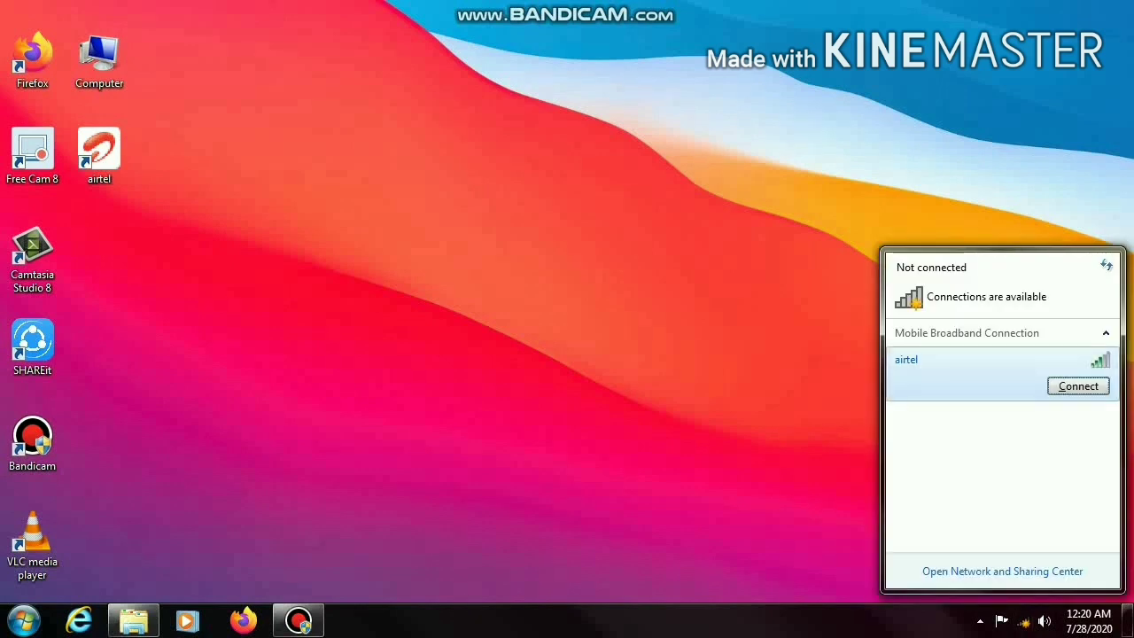
left_click(1077, 386)
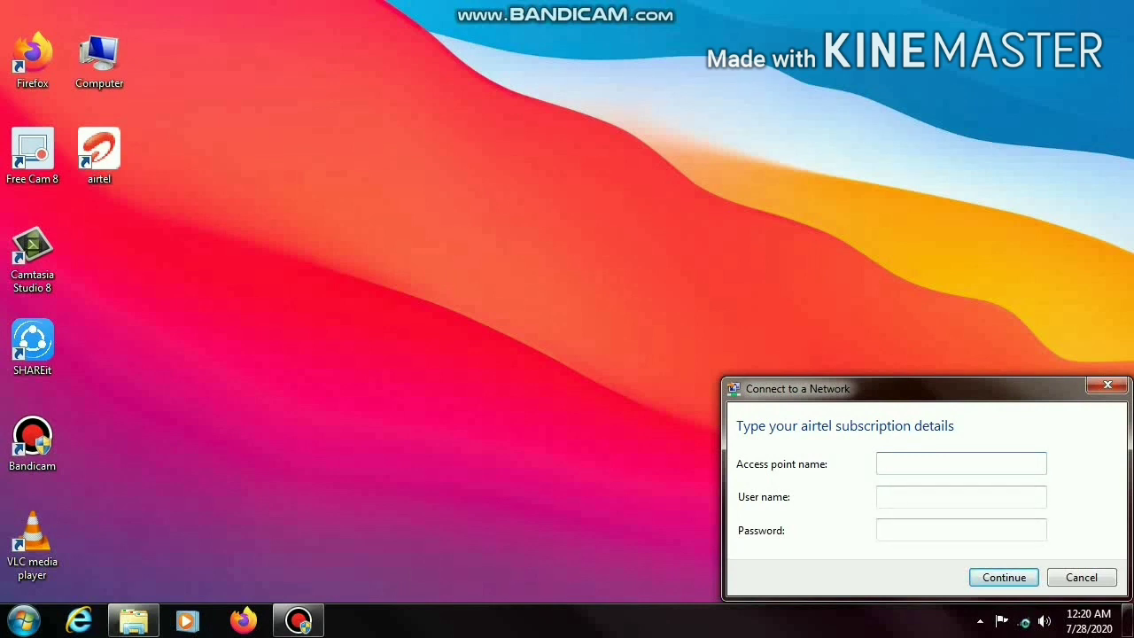
left_click(1080, 577)
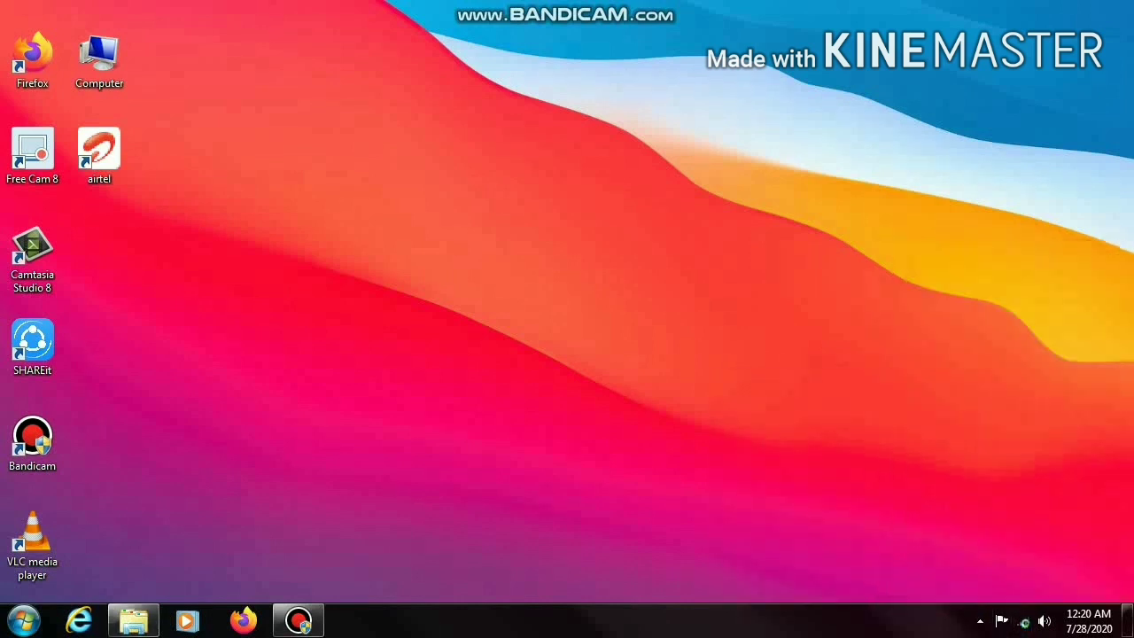
left_click(1024, 620)
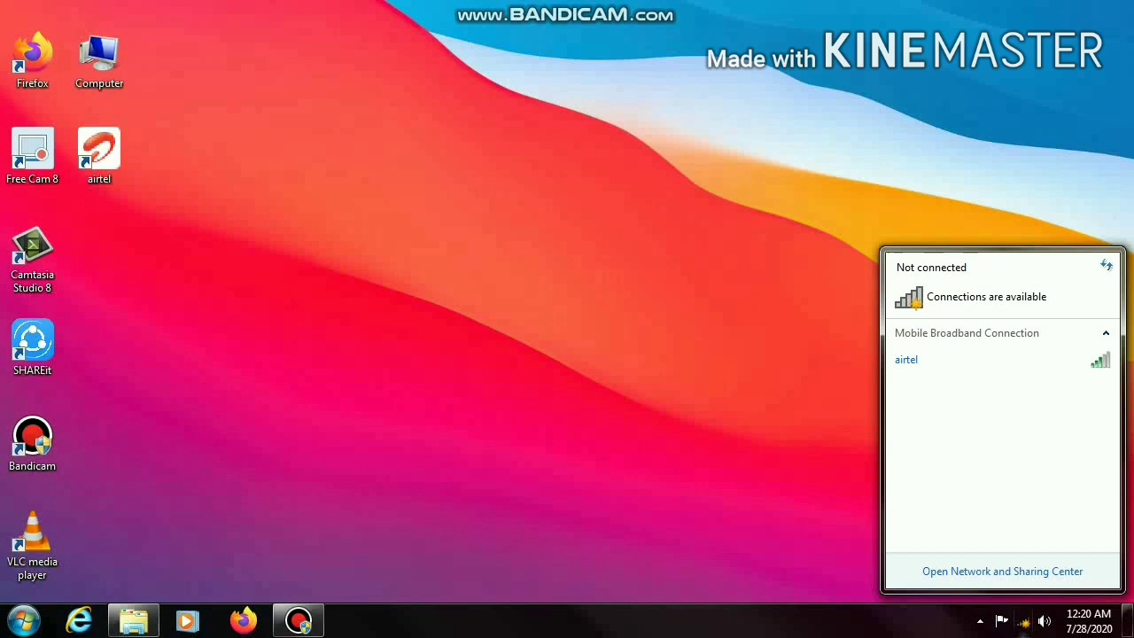
left_click(907, 358)
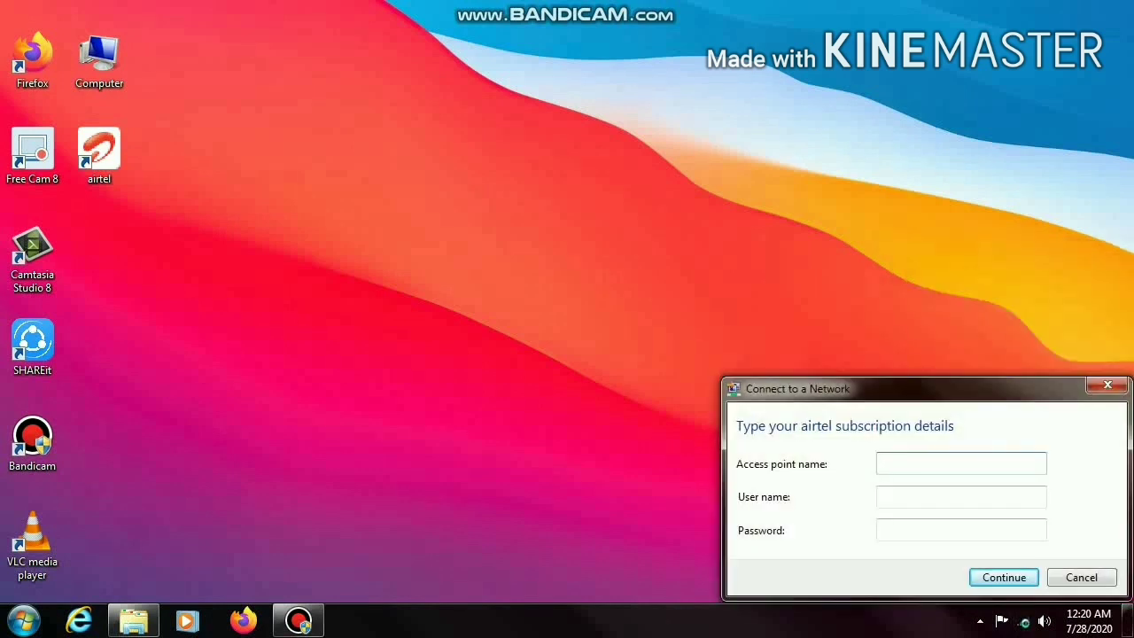
- Enter access point 'airtel', user name 'sajid' and the password, then continue to connect
left_click(960, 464)
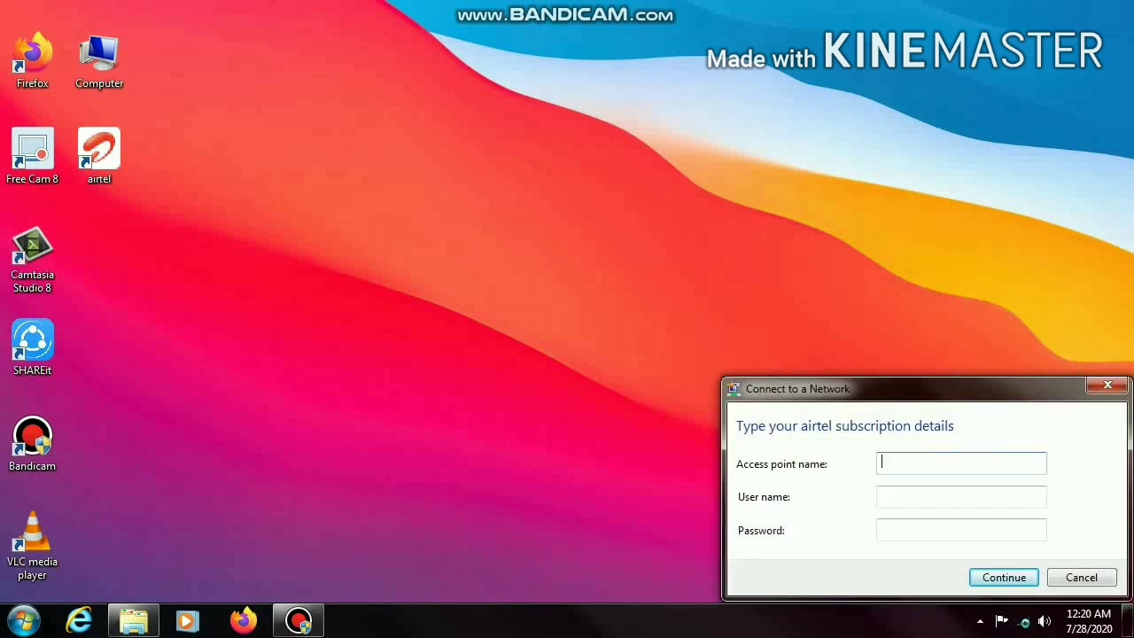
type("air")
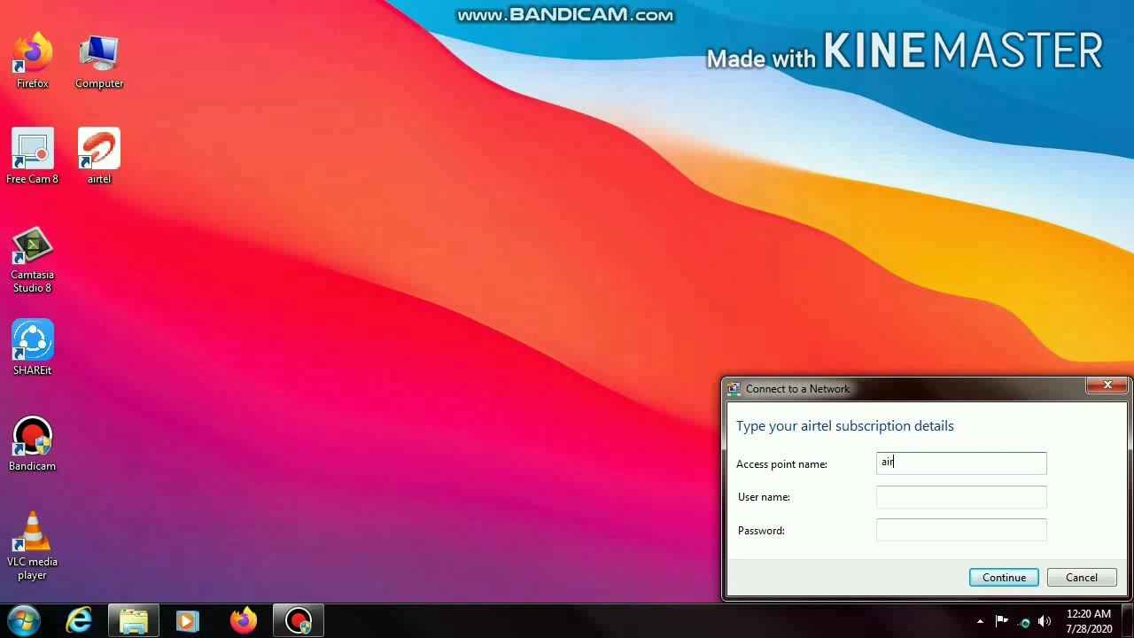
type("tel")
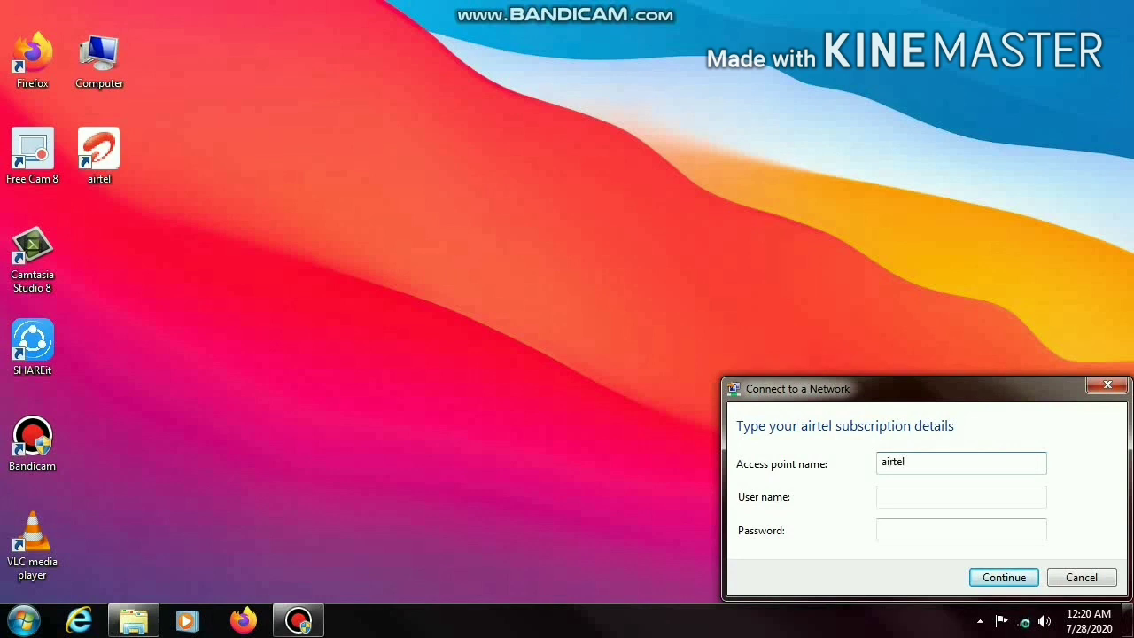
type("sa")
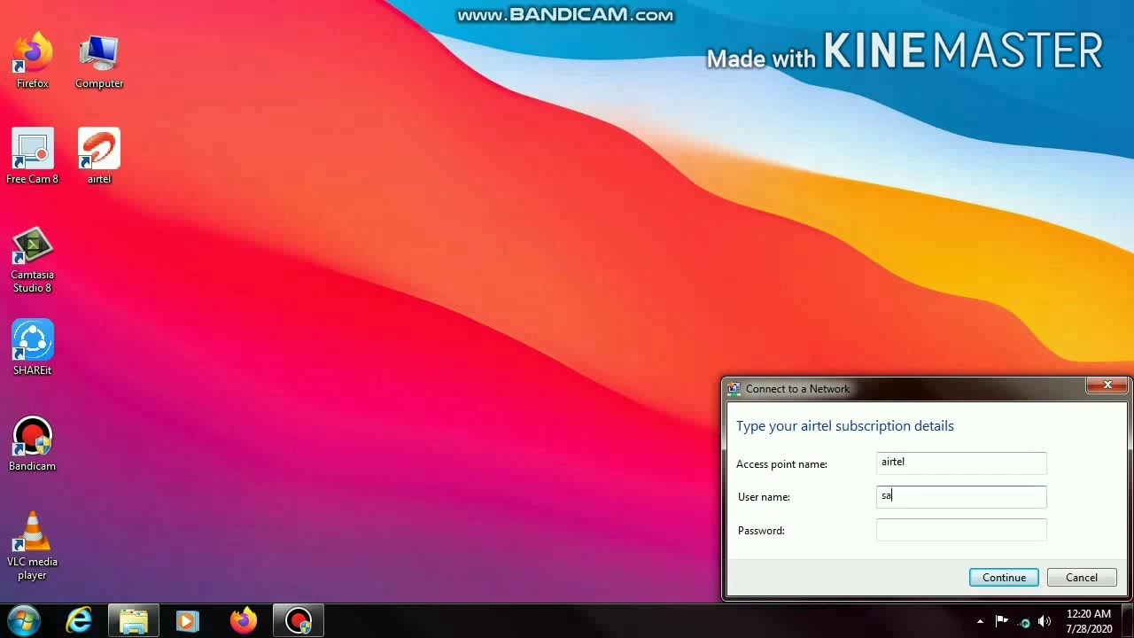
type("jid")
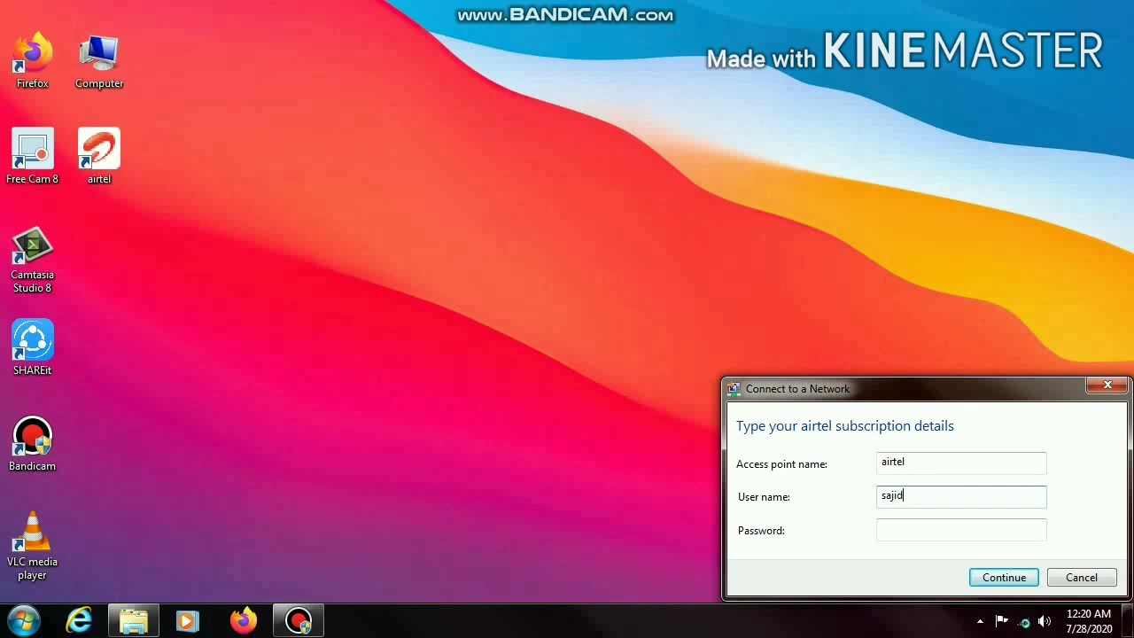
left_click(960, 530)
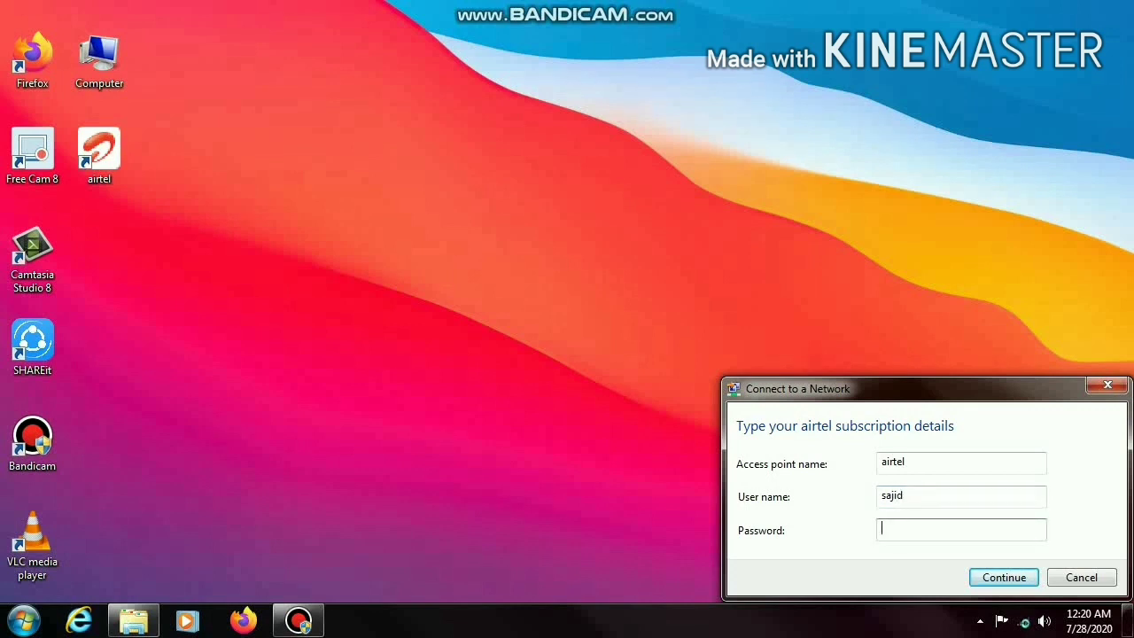
type("•")
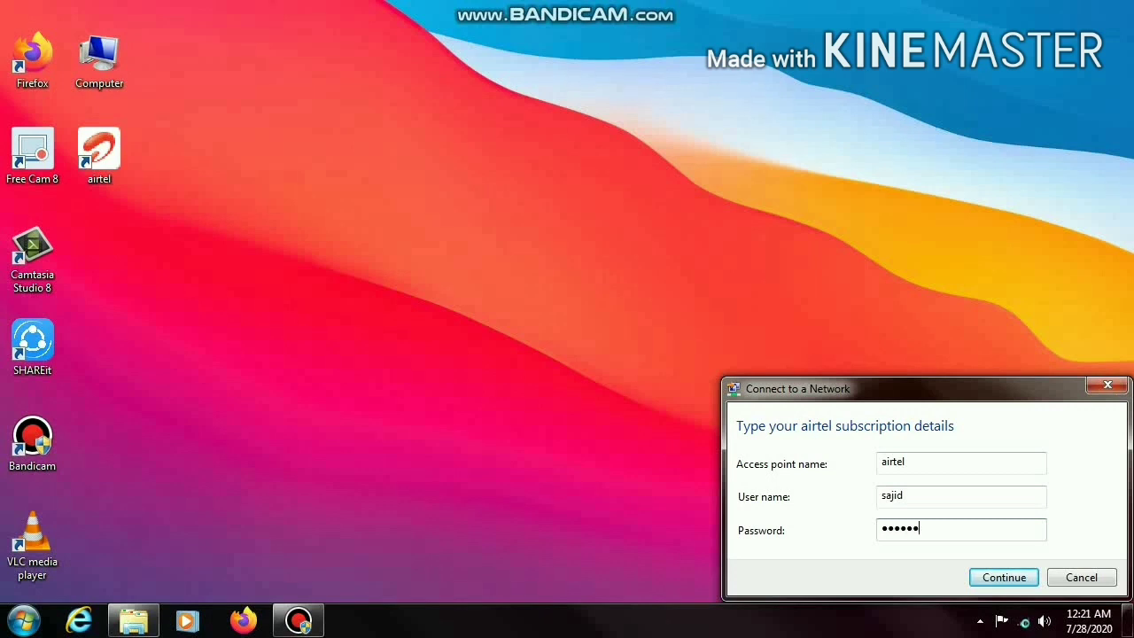
left_click(1003, 577)
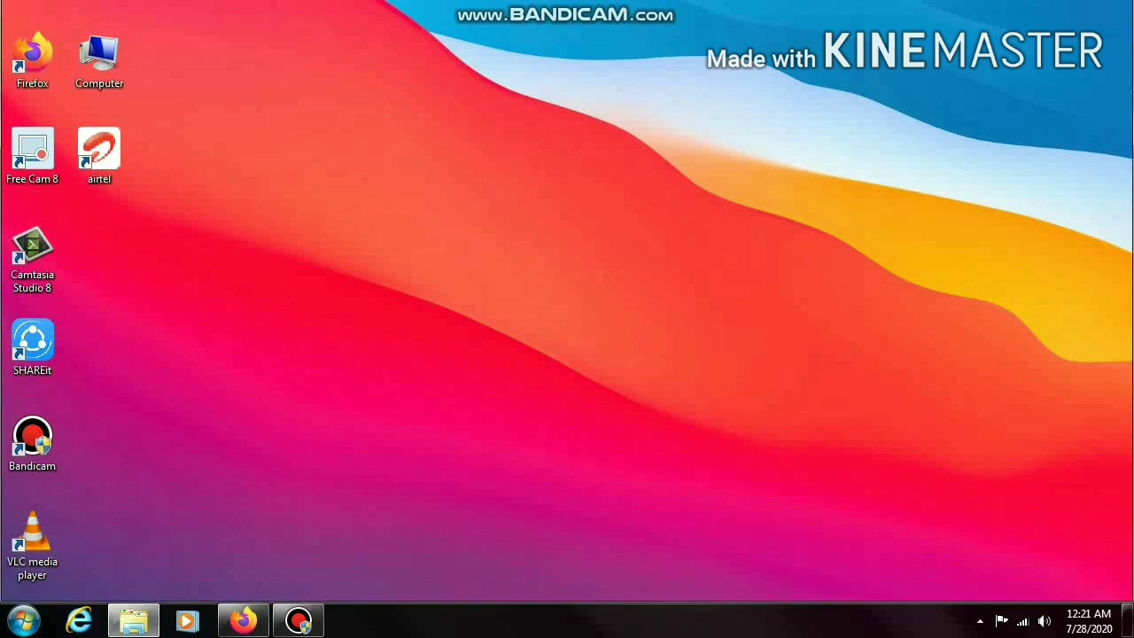
- Launch Firefox and enter google.com in the address bar to test the connection
left_click(239, 620)
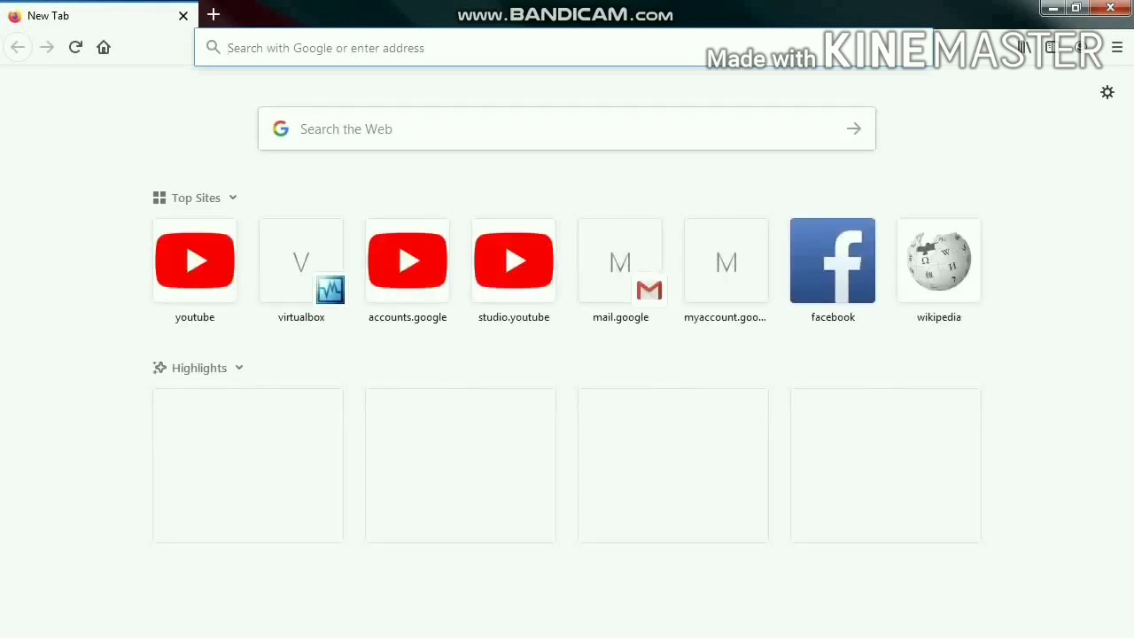
type("g")
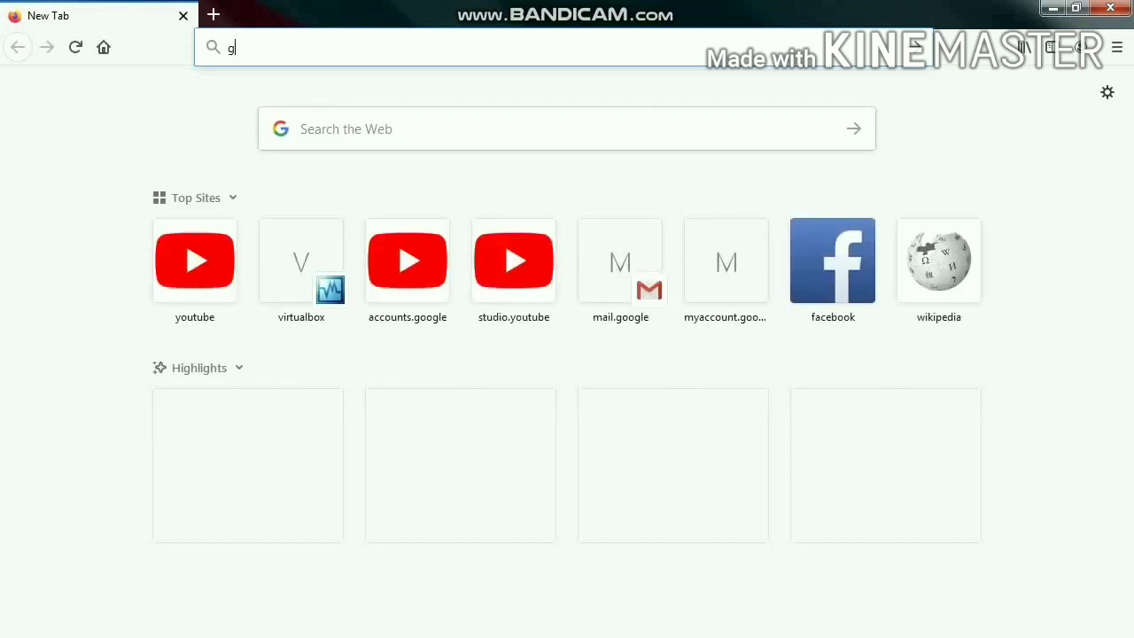
type("oogle.com/")
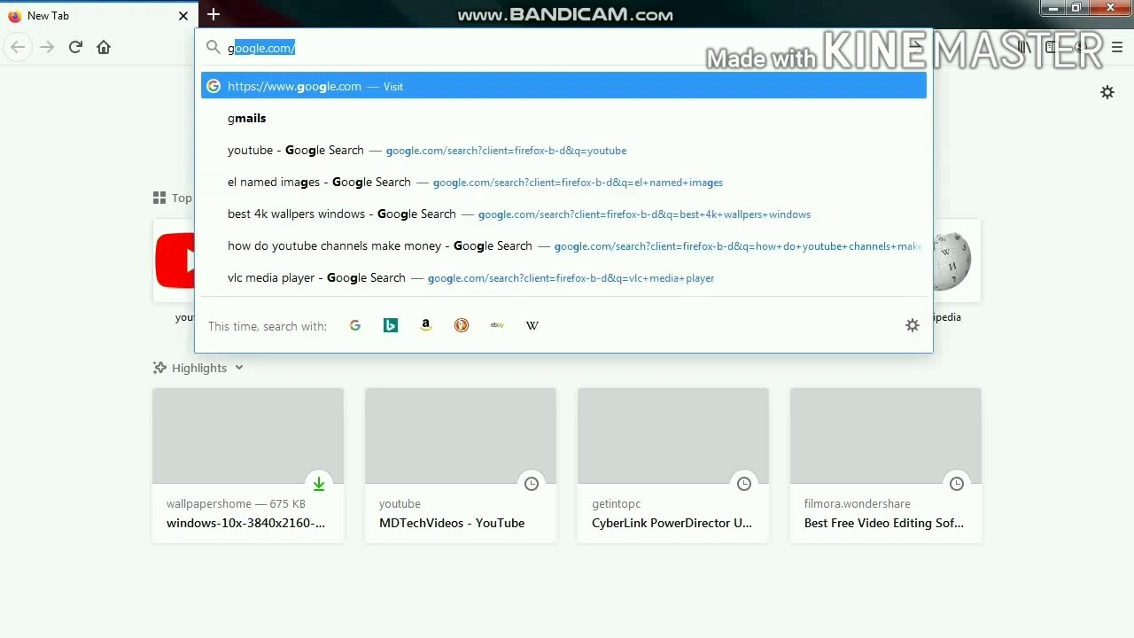